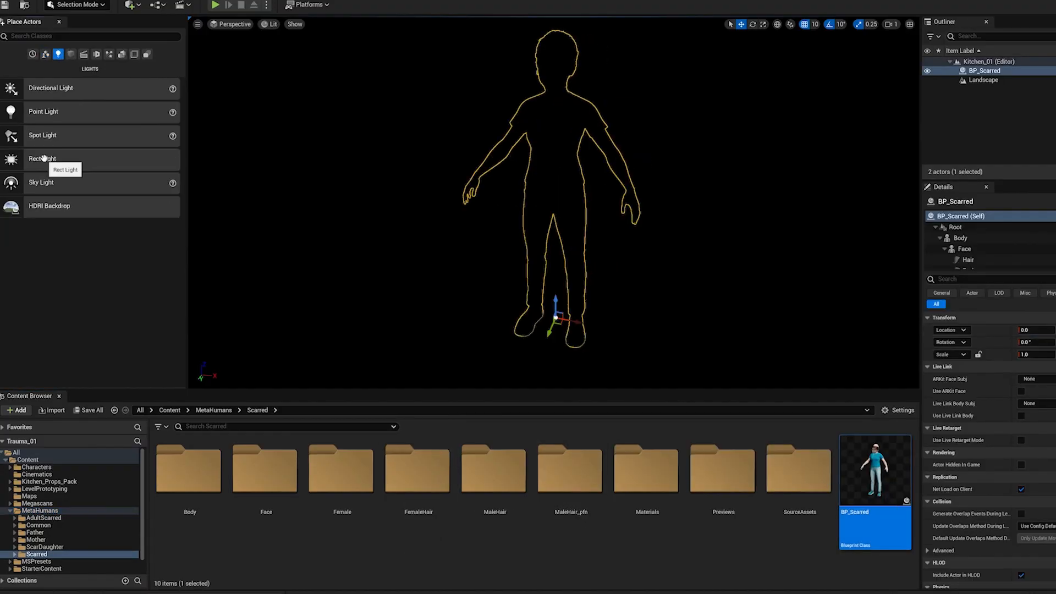
# - Place a Rect Light above BP_Scarred and the Worn_Metal_Workbench in front of her
pyautogui.click(43, 158)
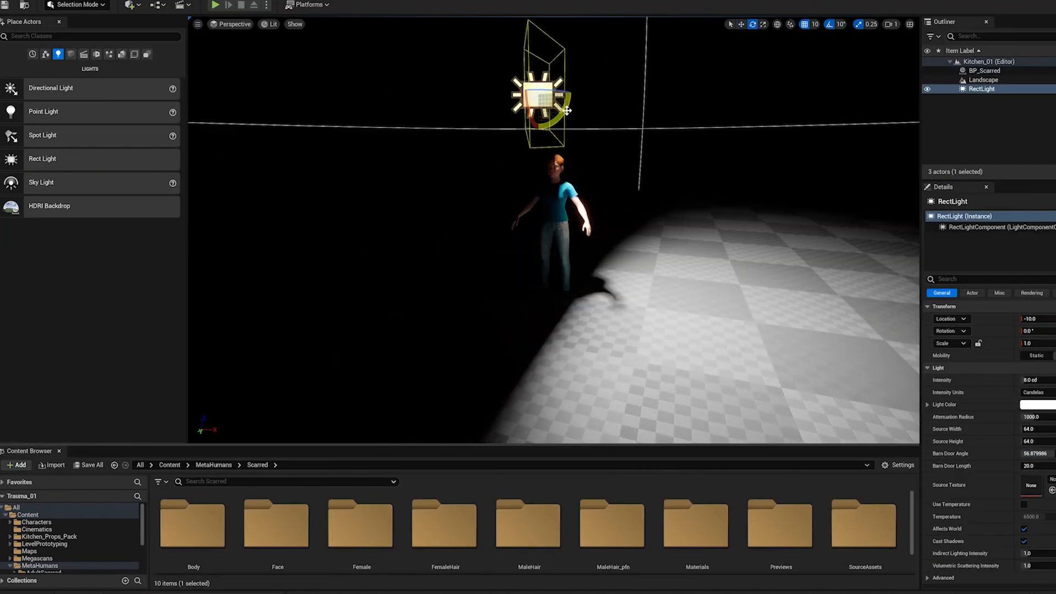
pyautogui.click(1031, 404)
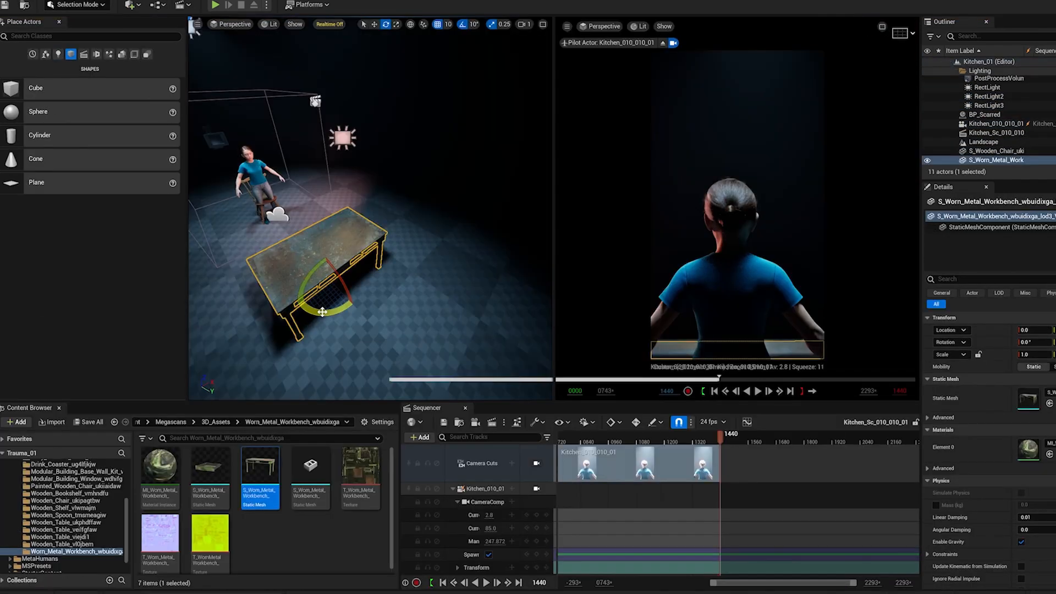
# - Place BP_Mother from the MetaHumans/Mother folder beside the table
pyautogui.click(13, 4)
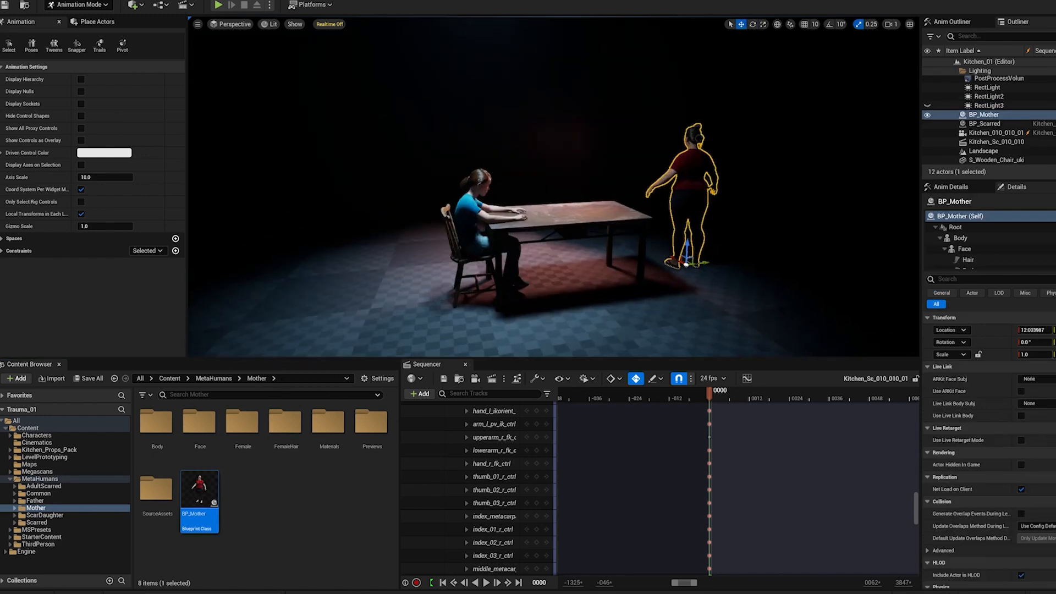
# - Select the mother to position her behind the seated child for the over-the-shoulder shot
pyautogui.click(987, 105)
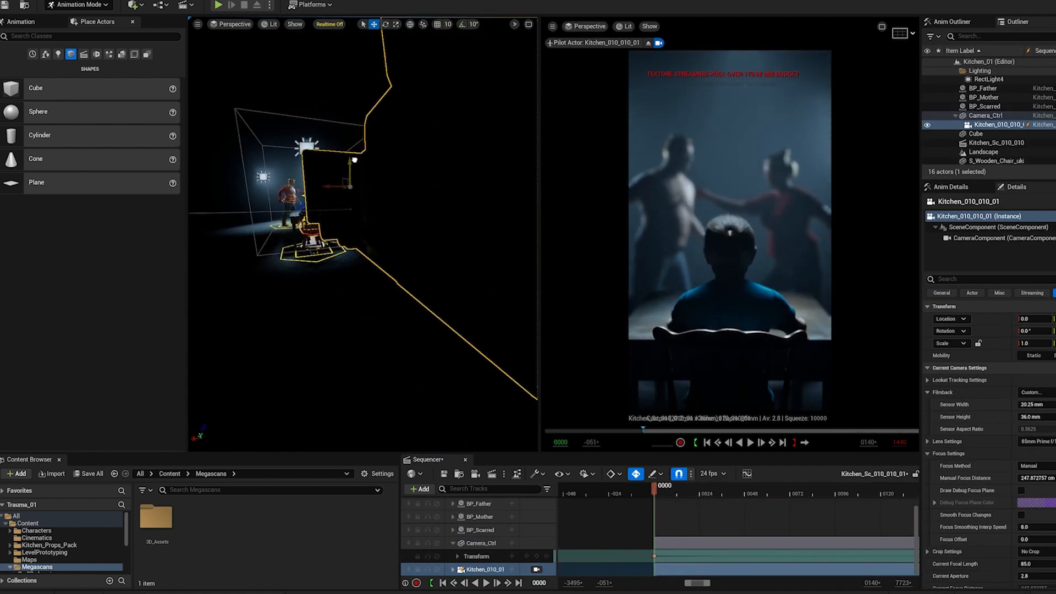
# - Select the father and mother to pose their Control Rigs facing each other
pyautogui.click(983, 122)
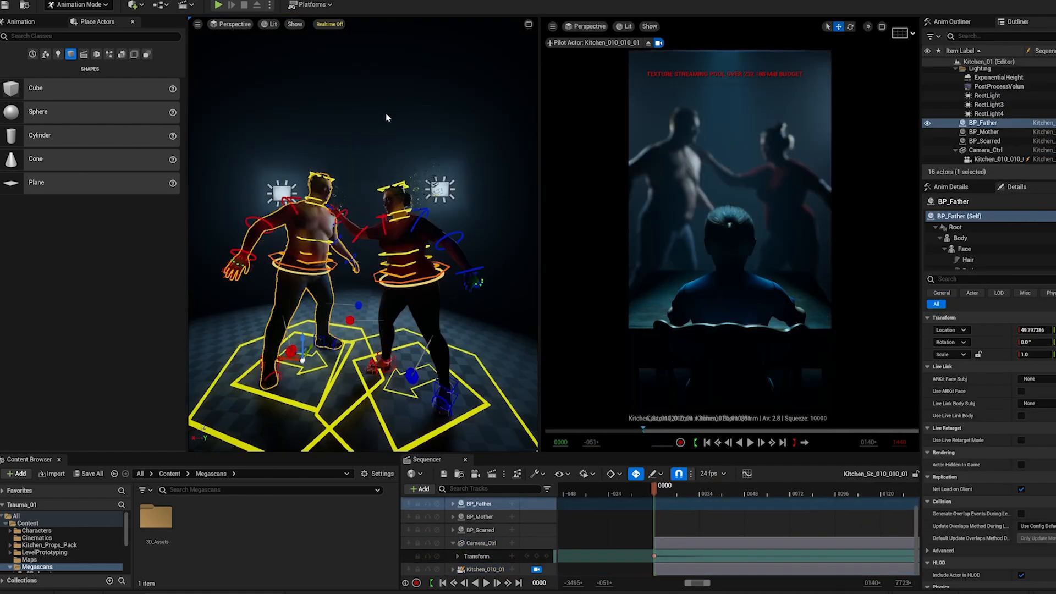
pyautogui.click(988, 104)
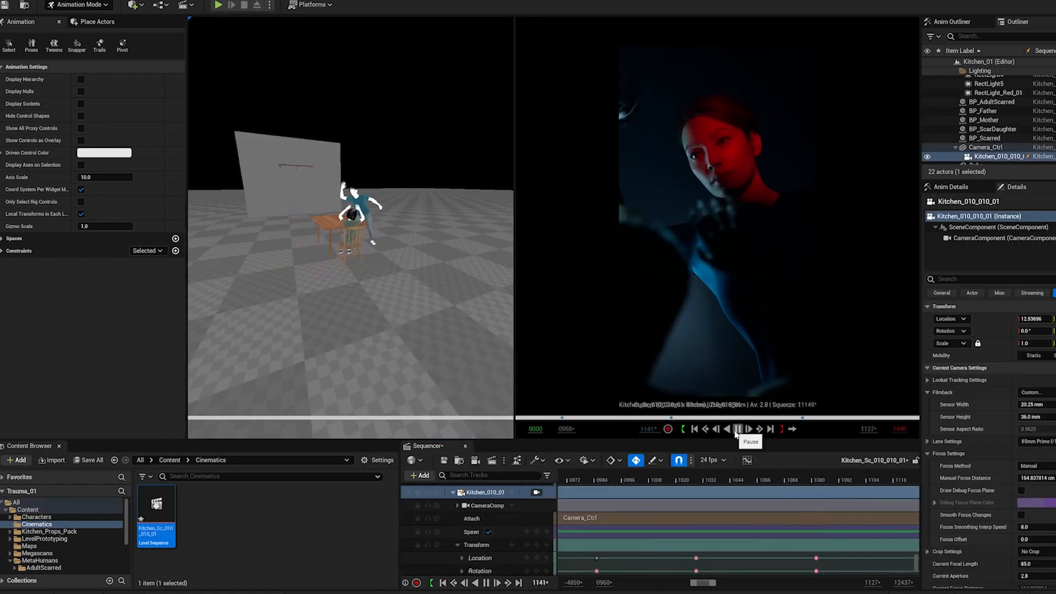
# - Scrub and preview the RectLight intensity keyframes fading from 5.0 to 0.0 across the shot
pyautogui.click(737, 429)
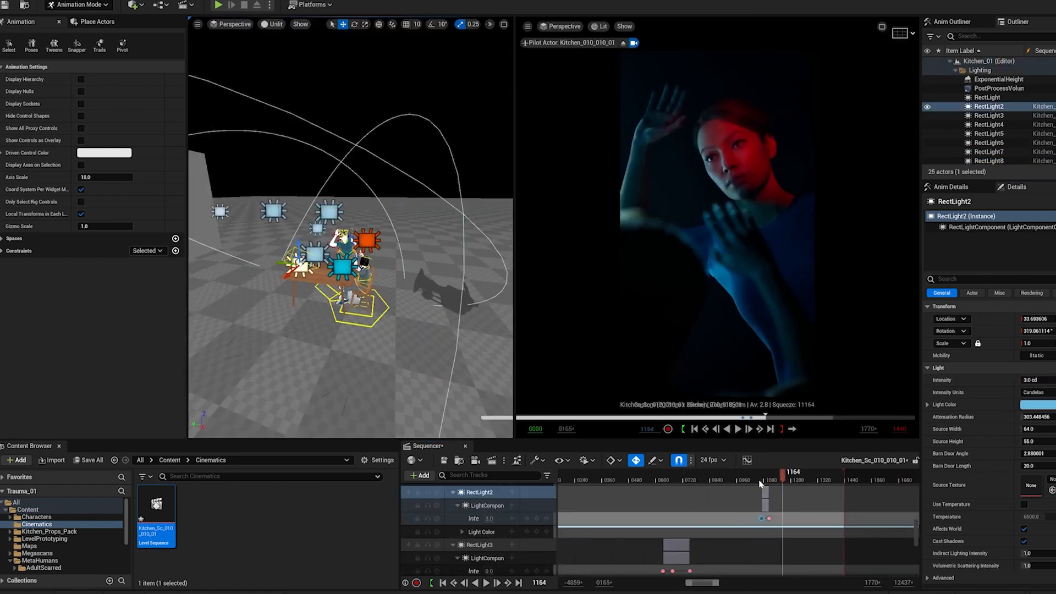
pyautogui.click(737, 429)
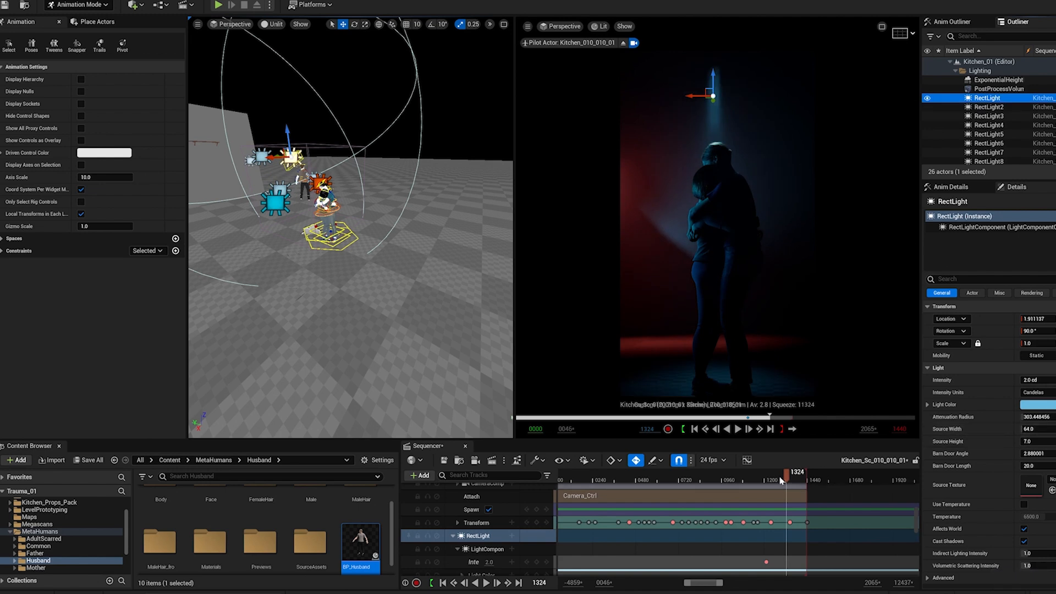
pyautogui.moveTo(779, 481); pyautogui.dragTo(775, 502)
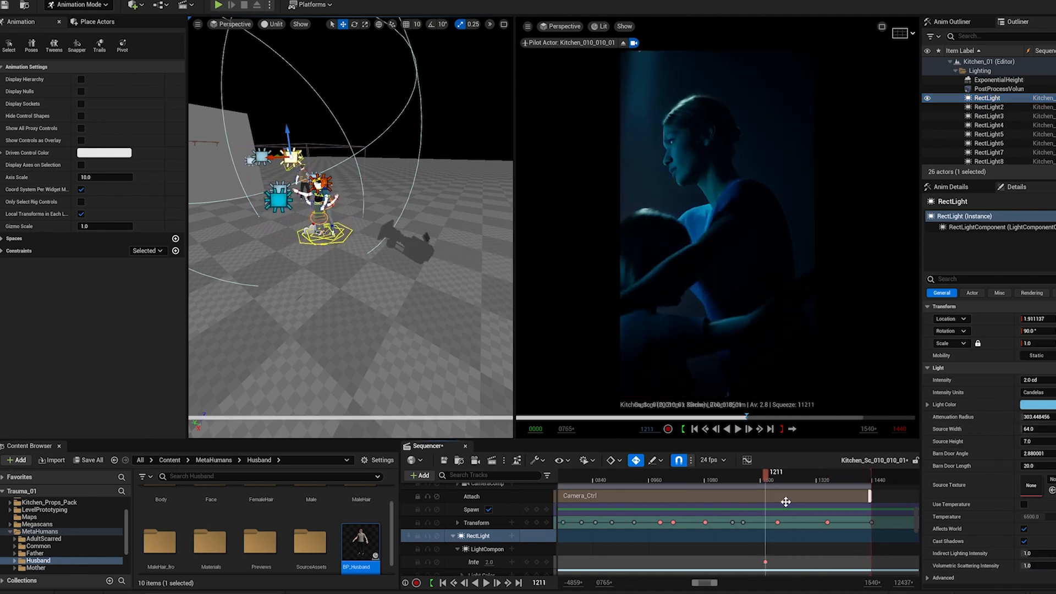
pyautogui.moveTo(785, 502); pyautogui.dragTo(799, 501)
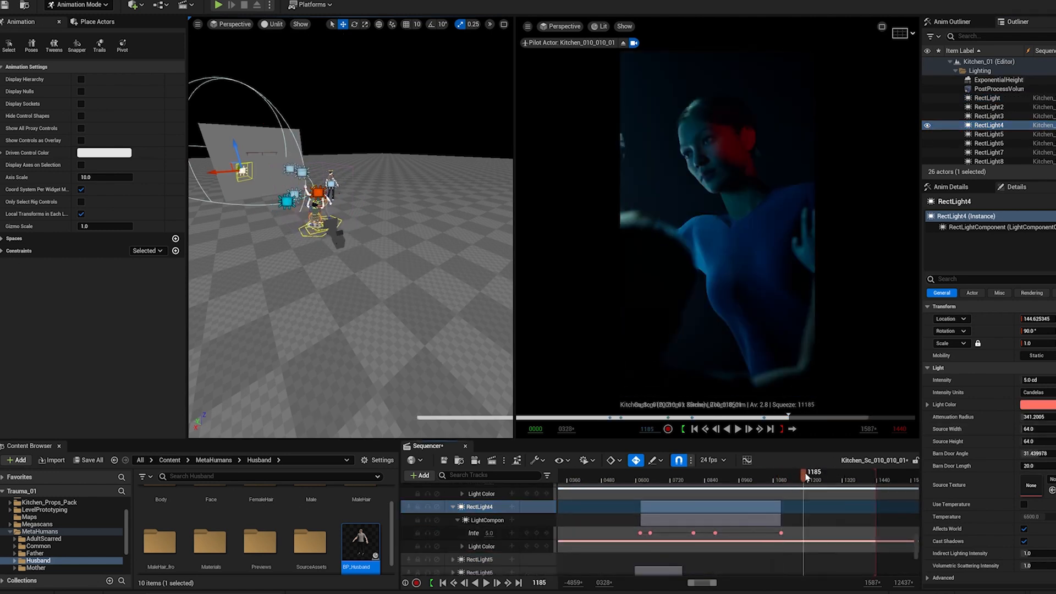
pyautogui.moveTo(805, 476); pyautogui.dragTo(868, 482)
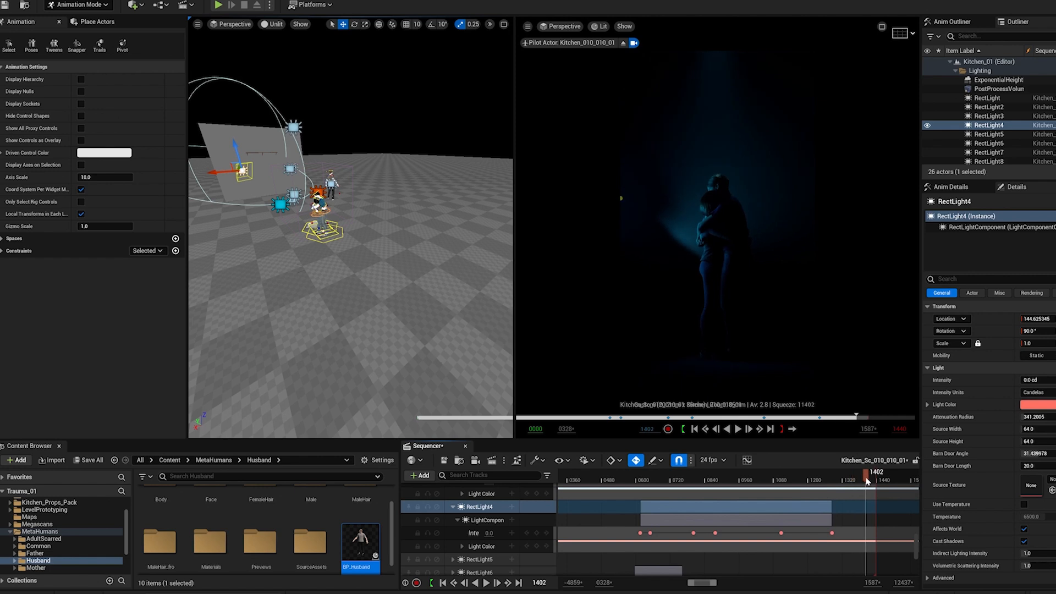
pyautogui.moveTo(867, 481); pyautogui.dragTo(832, 481)
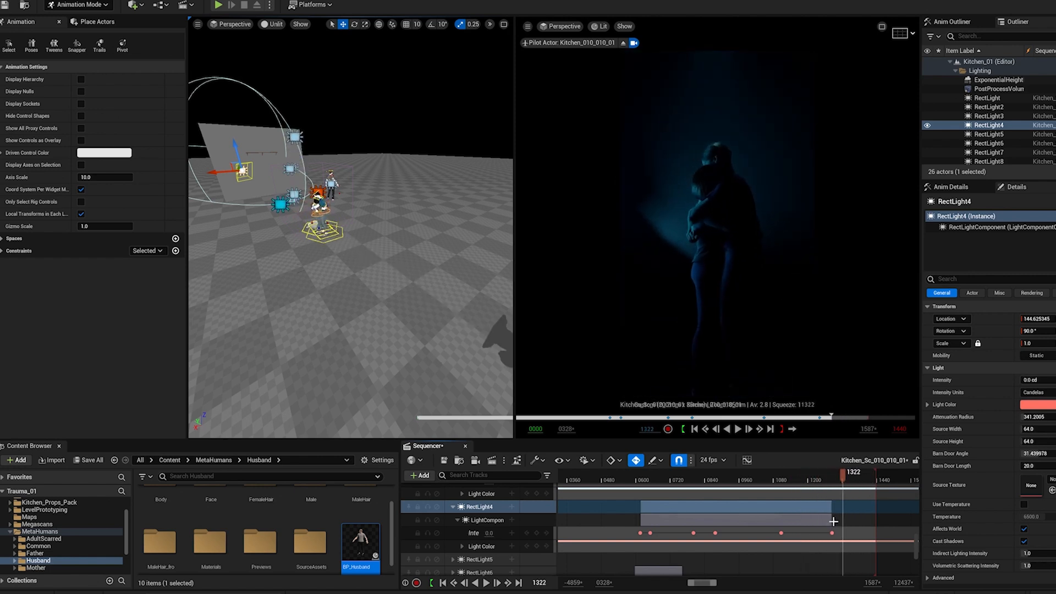
pyautogui.click(988, 107)
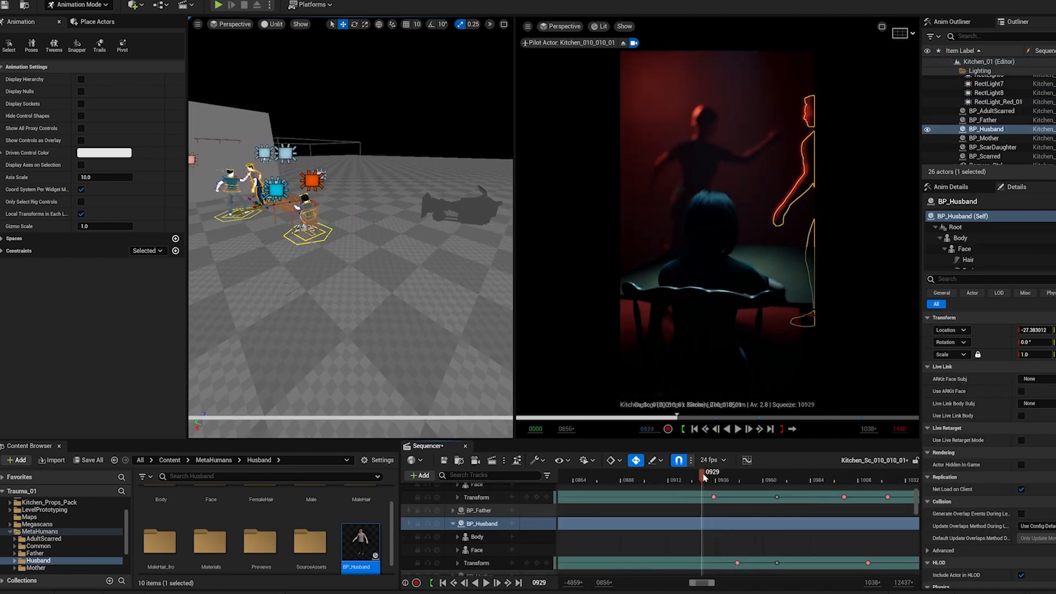
# - Preview BP_Husband's transform keyframes walking his silhouette behind the seated figure
pyautogui.moveTo(704, 472); pyautogui.dragTo(734, 472)
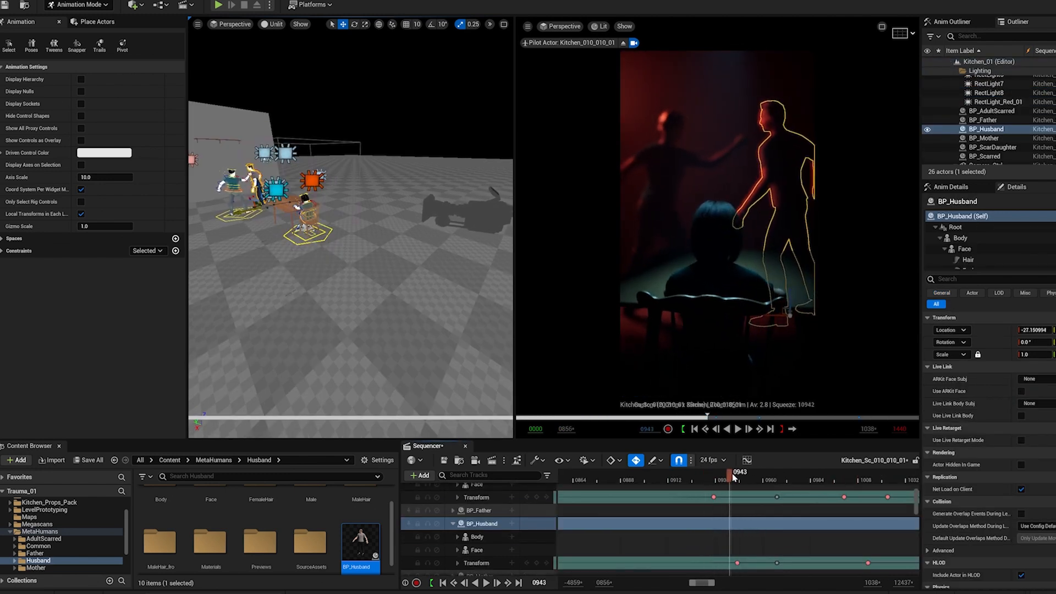
pyautogui.click(749, 429)
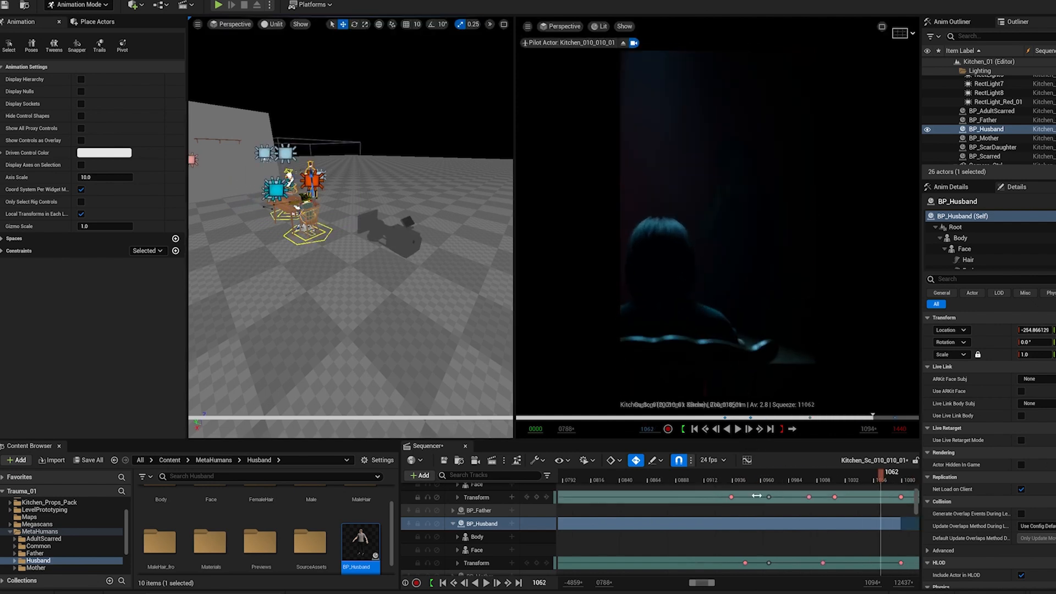
pyautogui.click(736, 428)
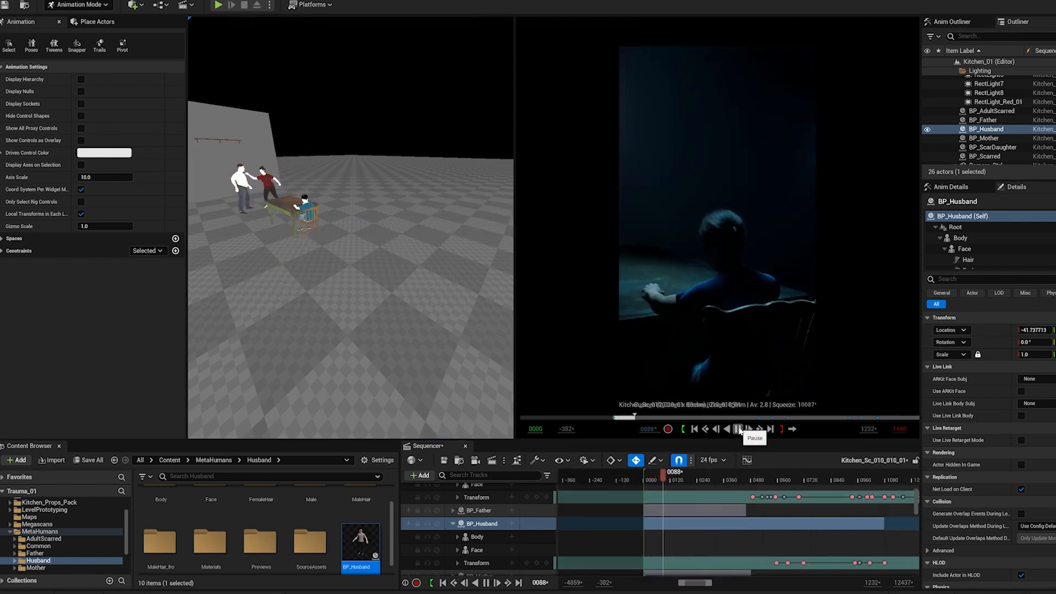
pyautogui.click(748, 429)
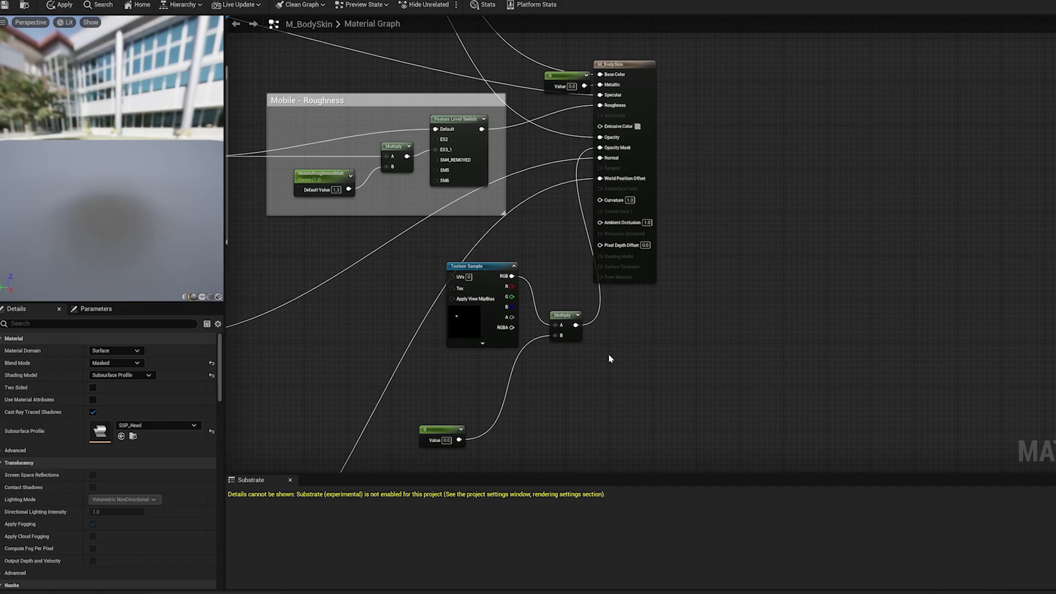
# - Change M_BodySkin's Blend Mode from Masked to Opaque
pyautogui.click(115, 362)
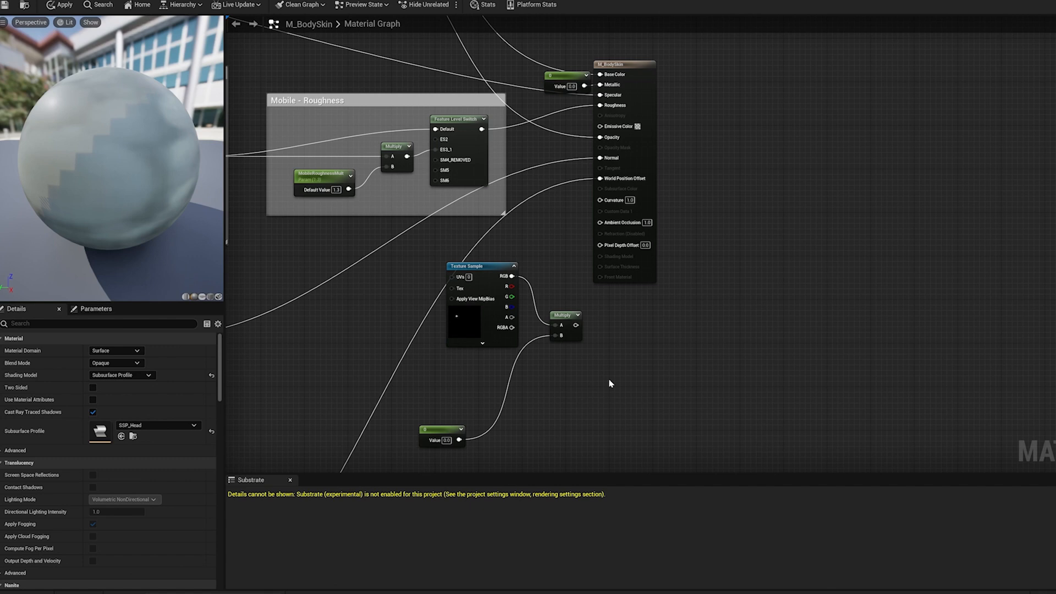
pyautogui.moveTo(251, 362)
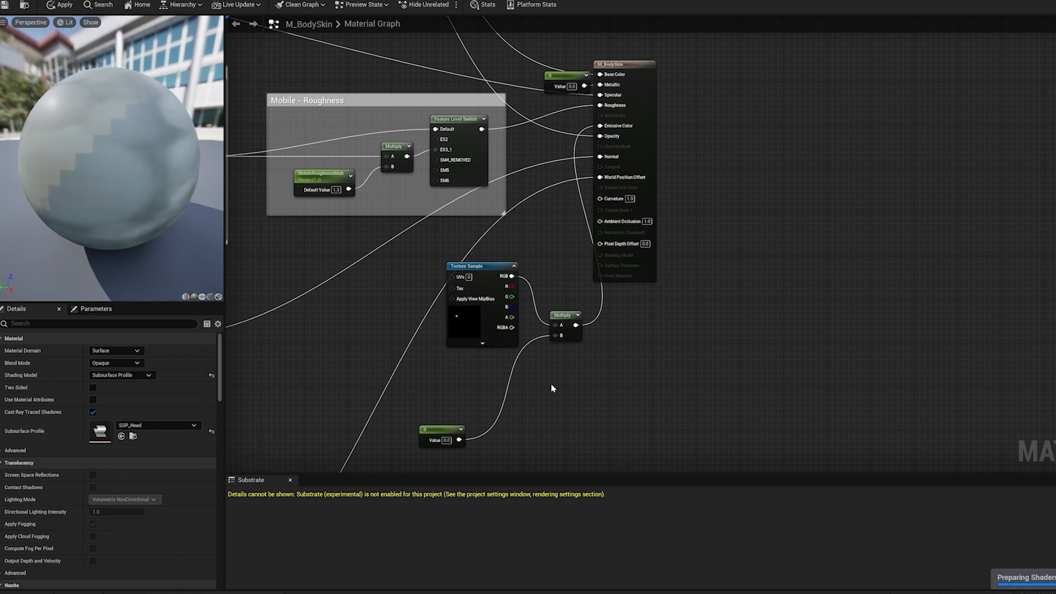
pyautogui.click(441, 436)
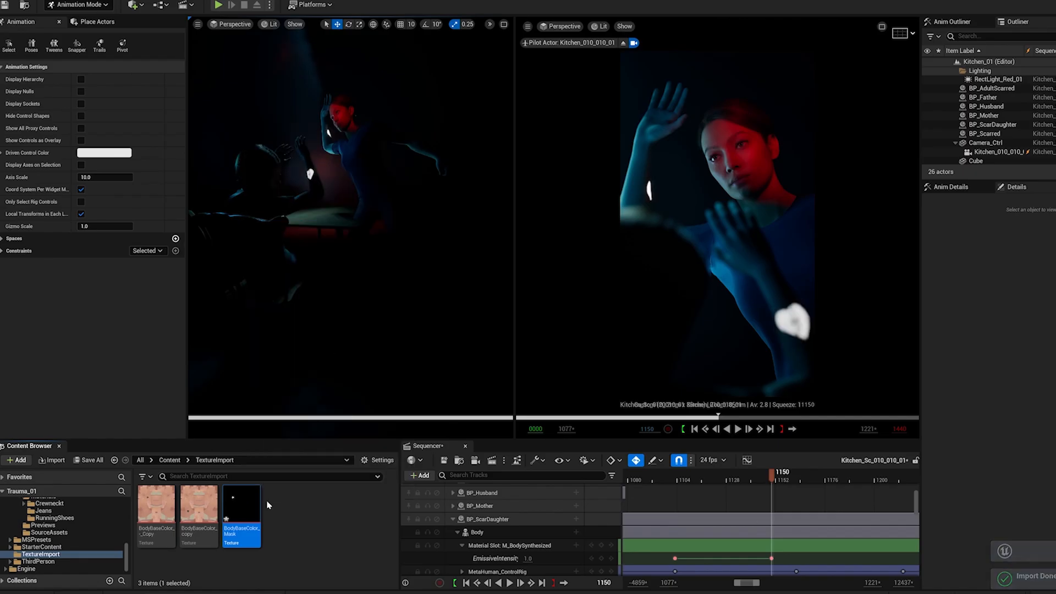
# - Key EmissiveIntensity on a scarred character's body material slot and preview the glow
pyautogui.click(984, 133)
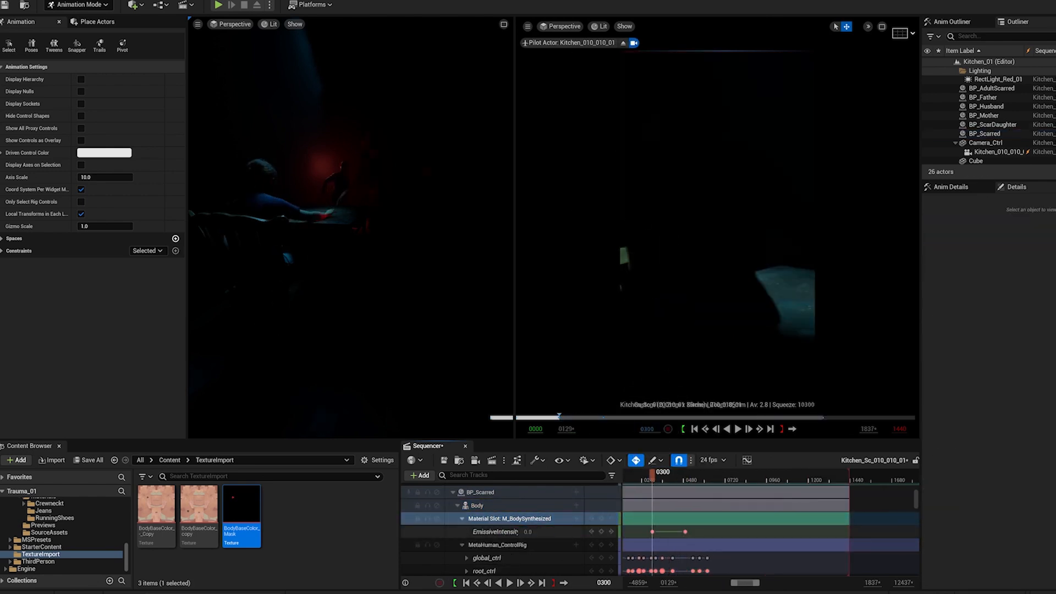
pyautogui.click(737, 428)
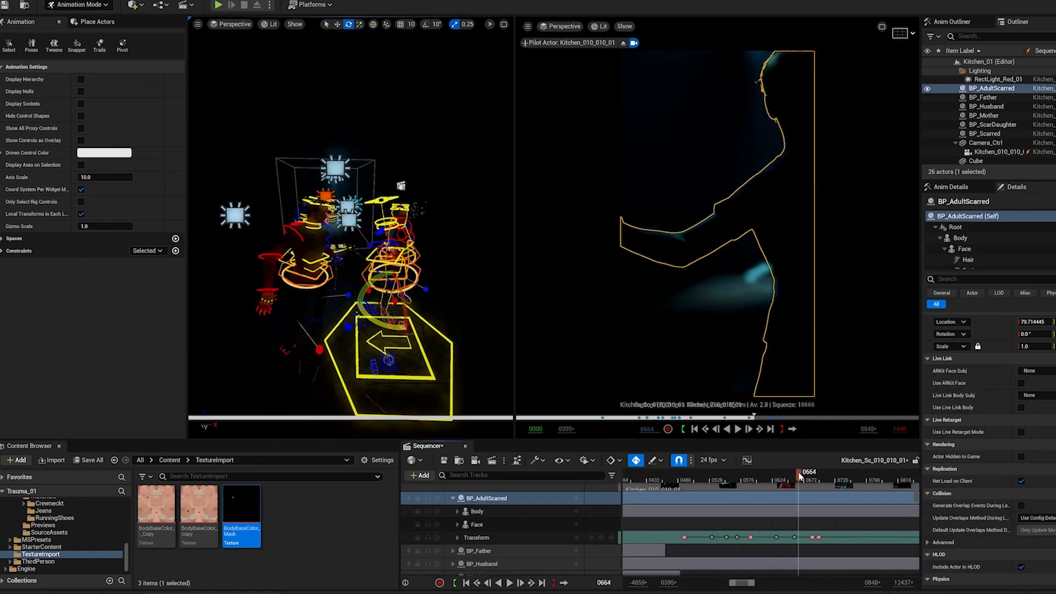
# - Key a blink on the scarred daughter's CTRL eye and eye_blink controls before frame 1160
pyautogui.click(737, 429)
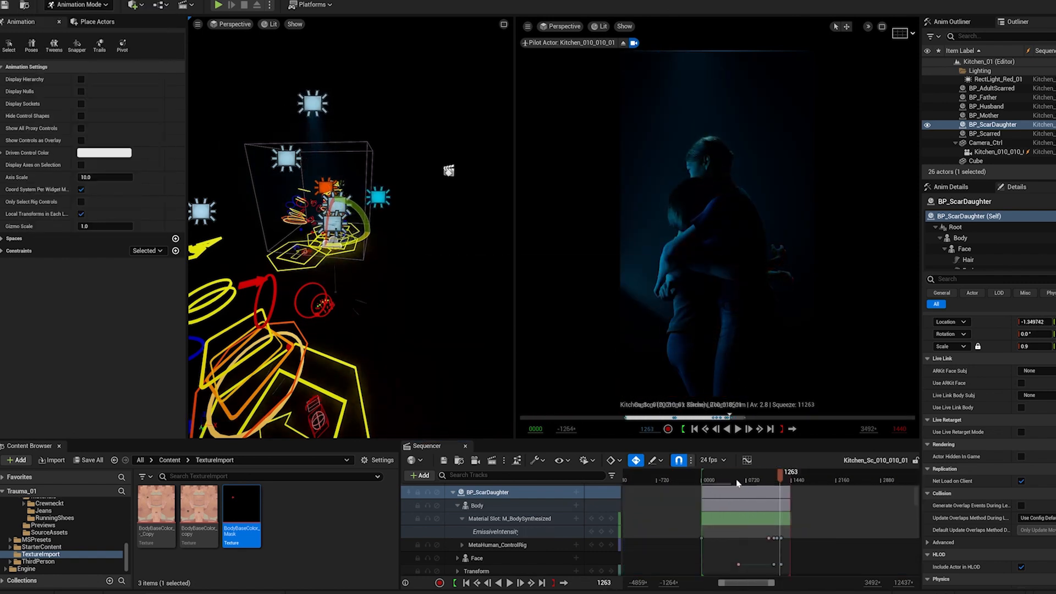
pyautogui.click(748, 429)
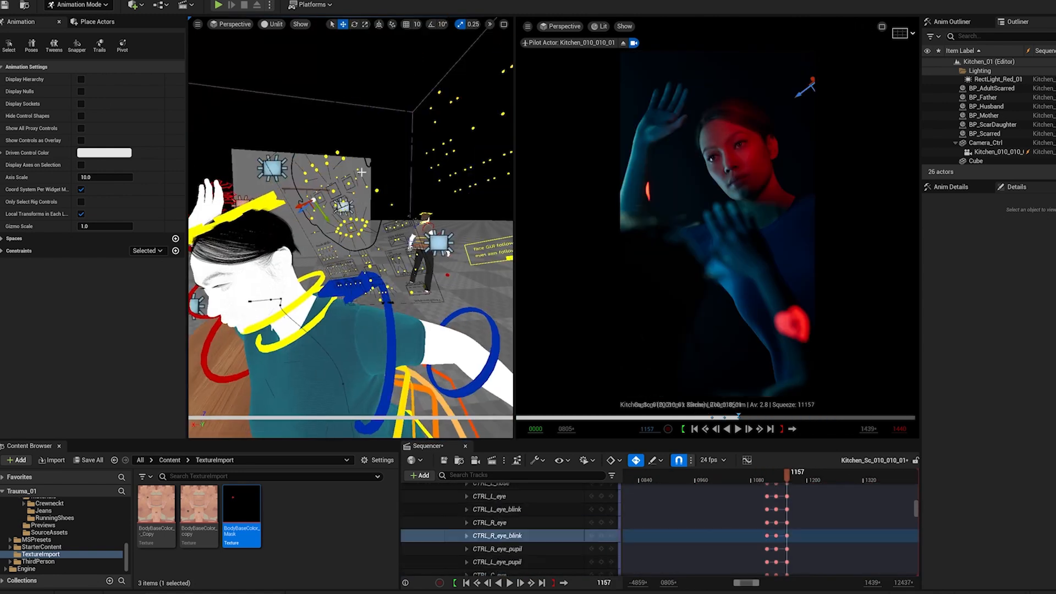
# - Scrub through the right eye blink keys to review and refine their timing
pyautogui.scroll(-3)
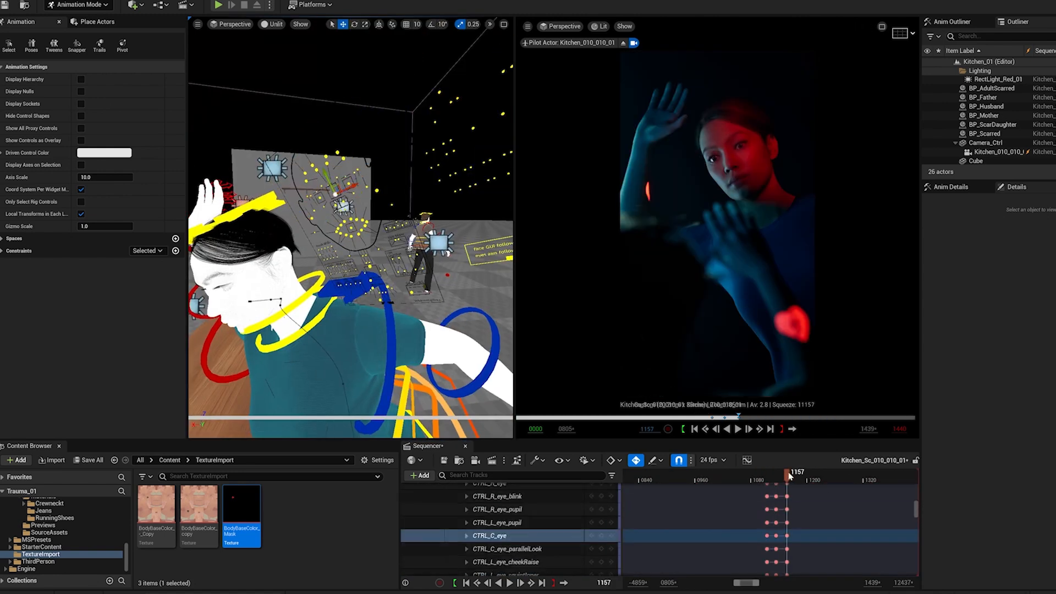
pyautogui.moveTo(779, 479); pyautogui.dragTo(805, 479)
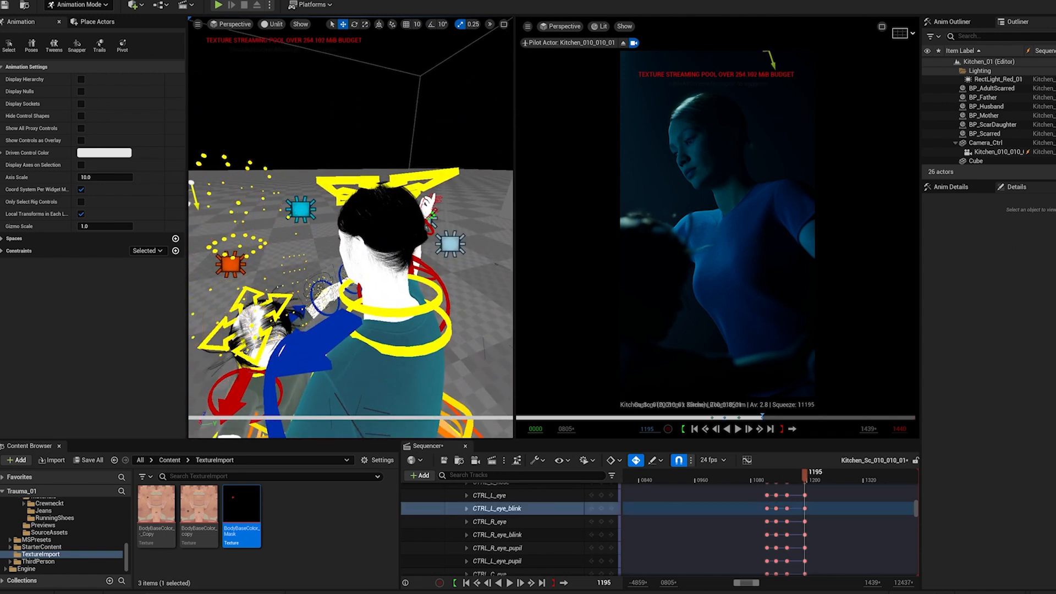
pyautogui.click(492, 522)
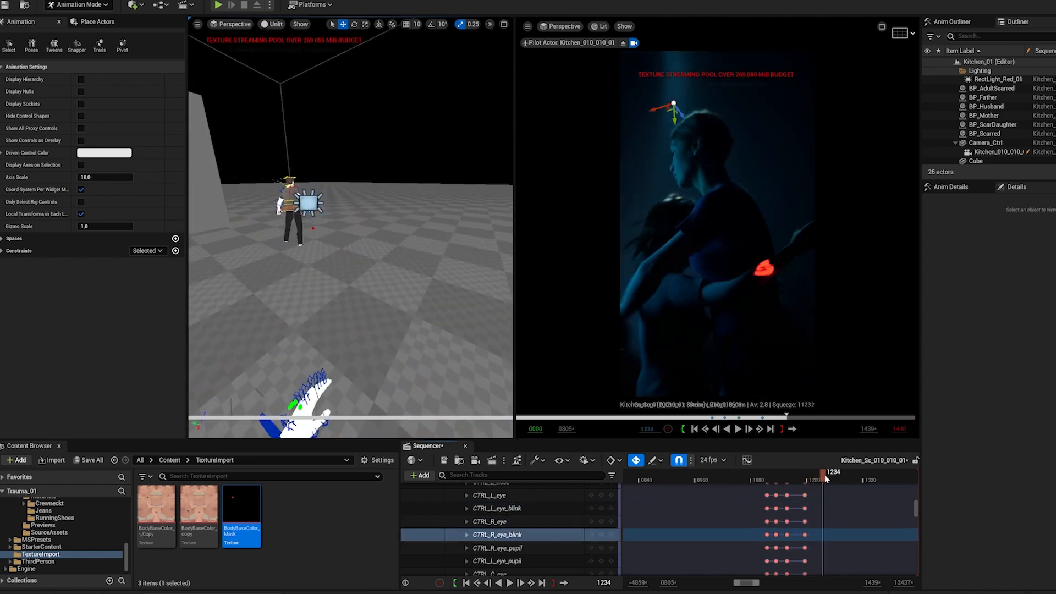
pyautogui.moveTo(827, 480); pyautogui.dragTo(768, 480)
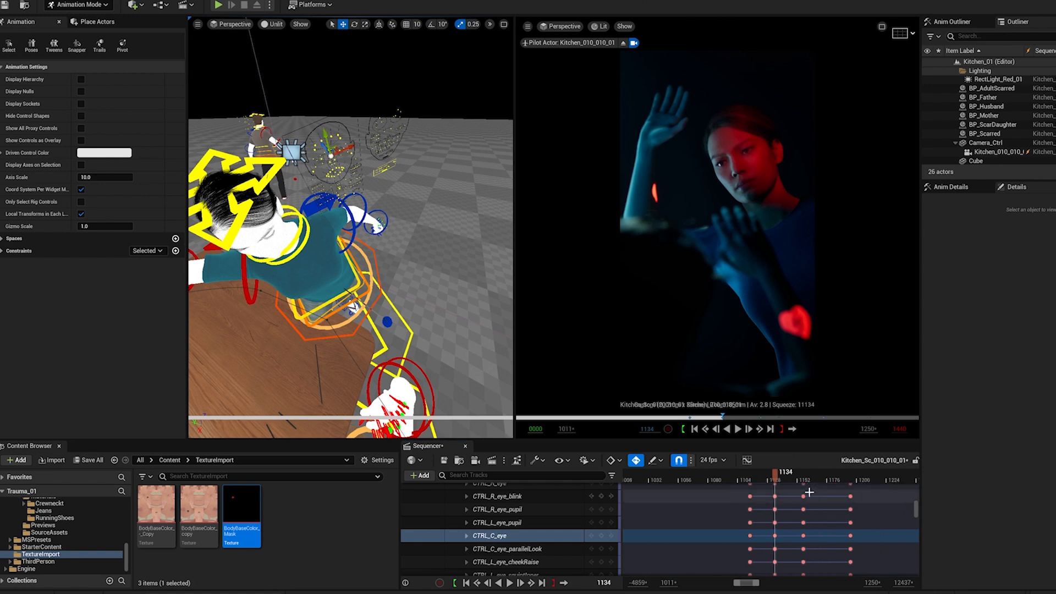
pyautogui.moveTo(786, 479); pyautogui.dragTo(826, 479)
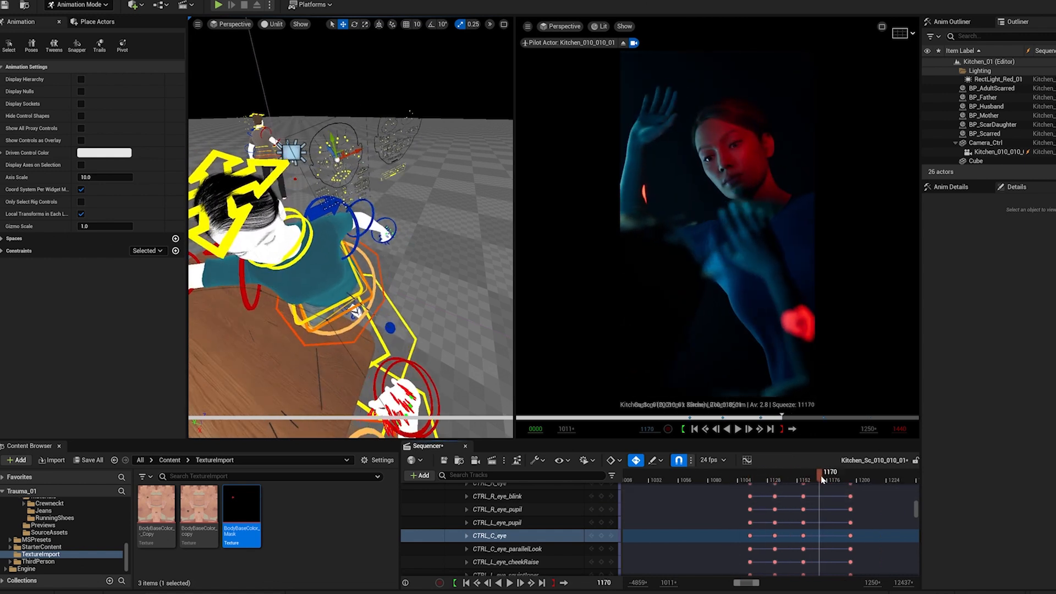
pyautogui.moveTo(822, 479); pyautogui.dragTo(806, 480)
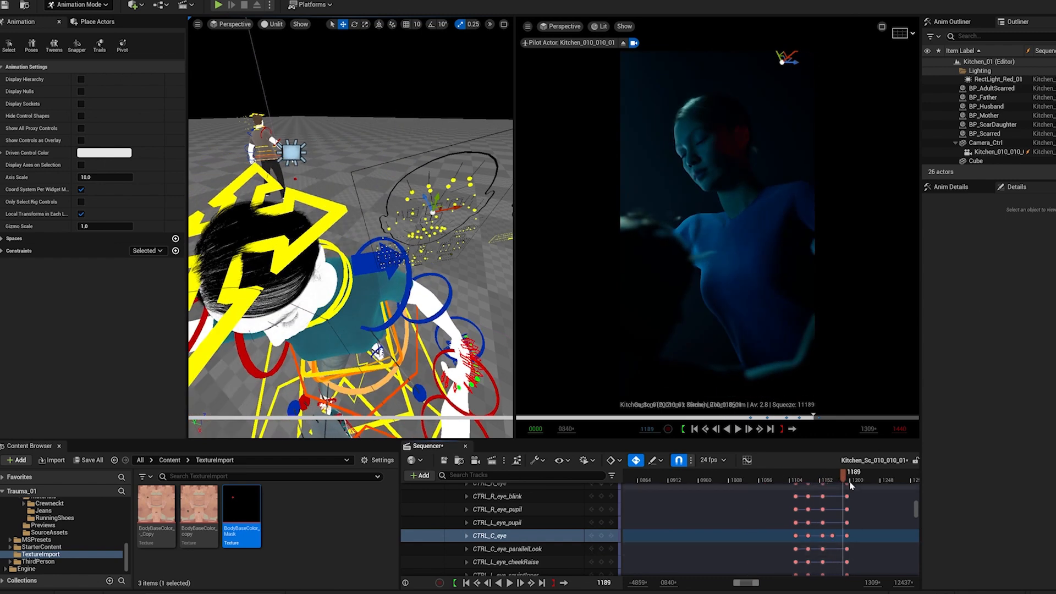
# - Select the CineCamera and expose its manual focus distance keyframe track
pyautogui.click(736, 429)
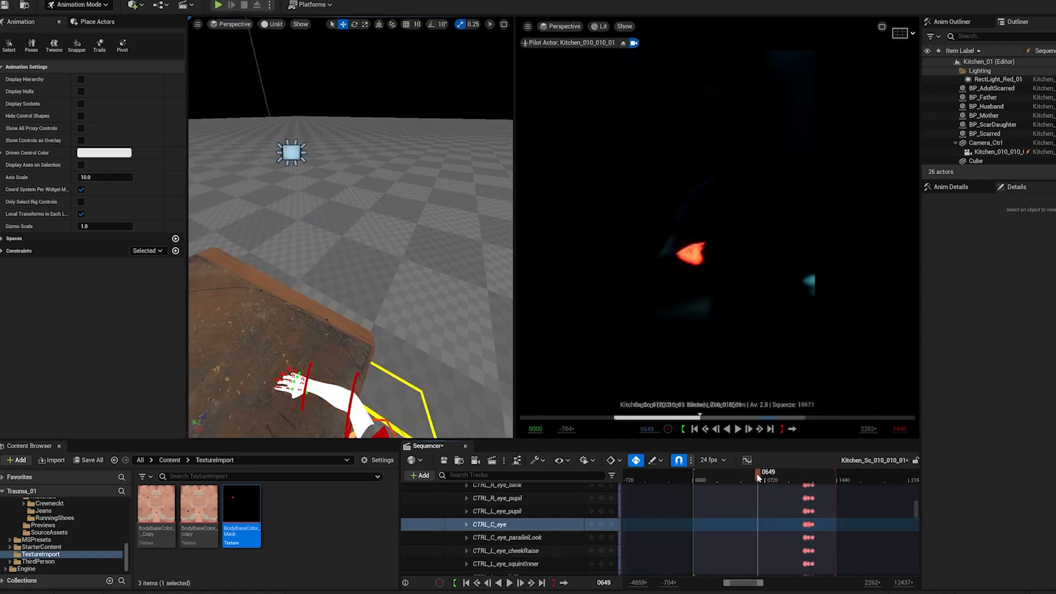
pyautogui.click(737, 429)
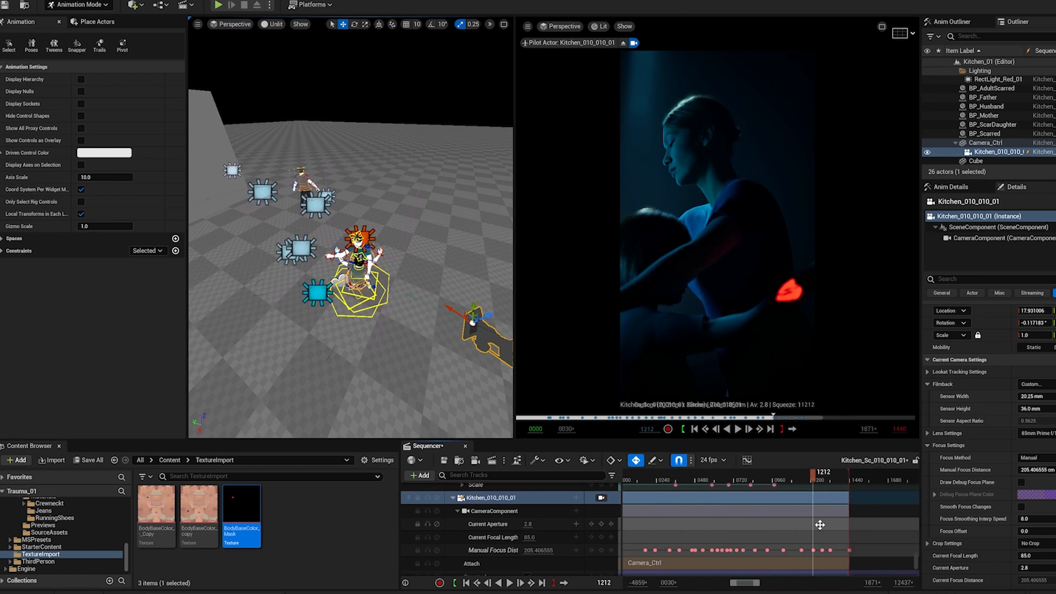
# - Enable Draw Debug Focus Plane and key Manual Focus Distance so the woman's face is sharp
pyautogui.click(737, 429)
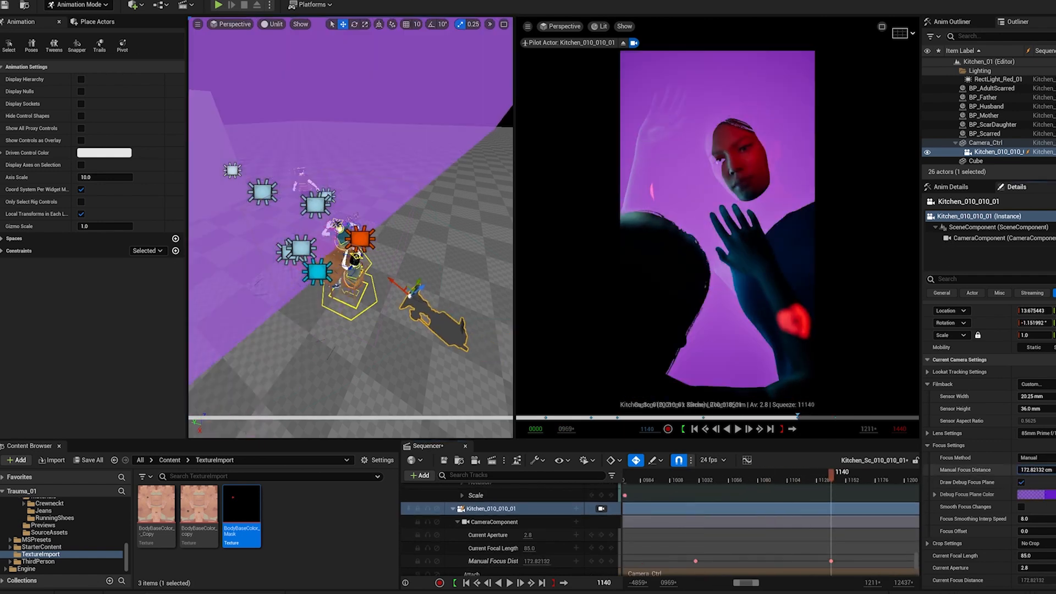
pyautogui.click(737, 429)
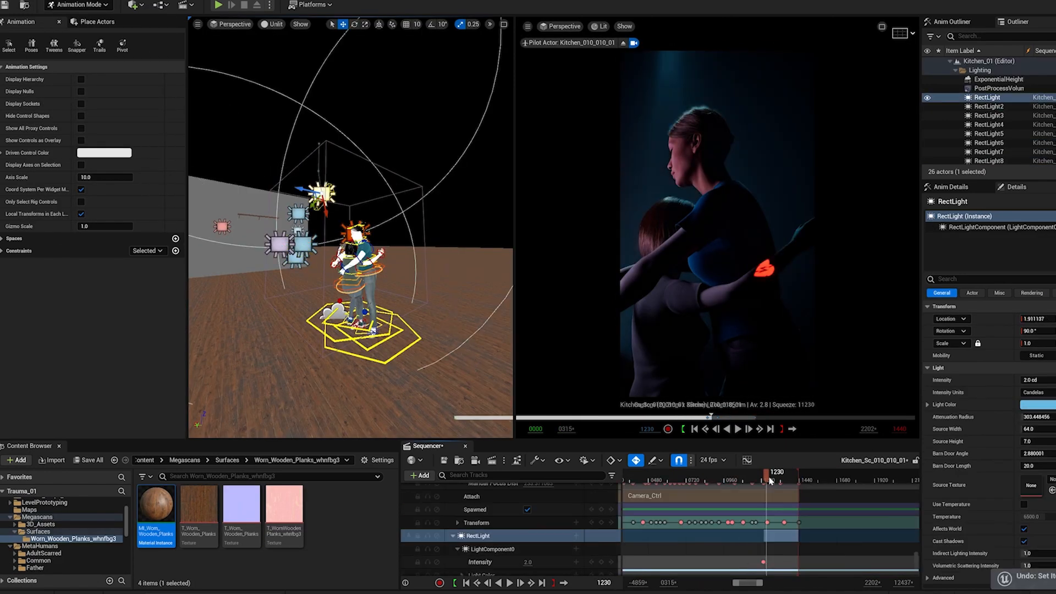
# - Key RectLight8's Light Color to warm orange in the Color Picker
pyautogui.moveTo(780, 472); pyautogui.dragTo(777, 472)
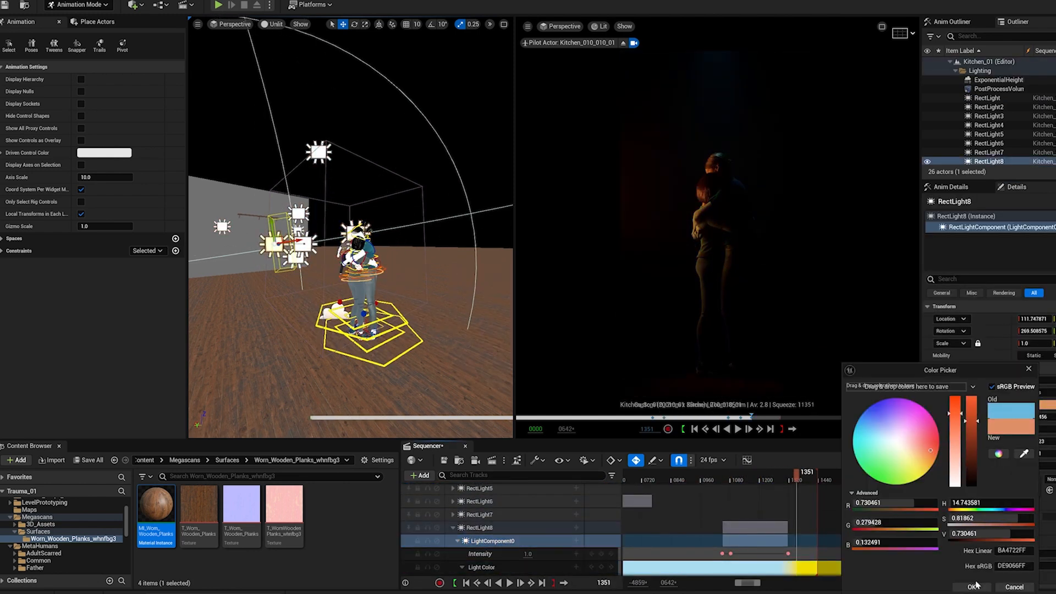
pyautogui.click(736, 429)
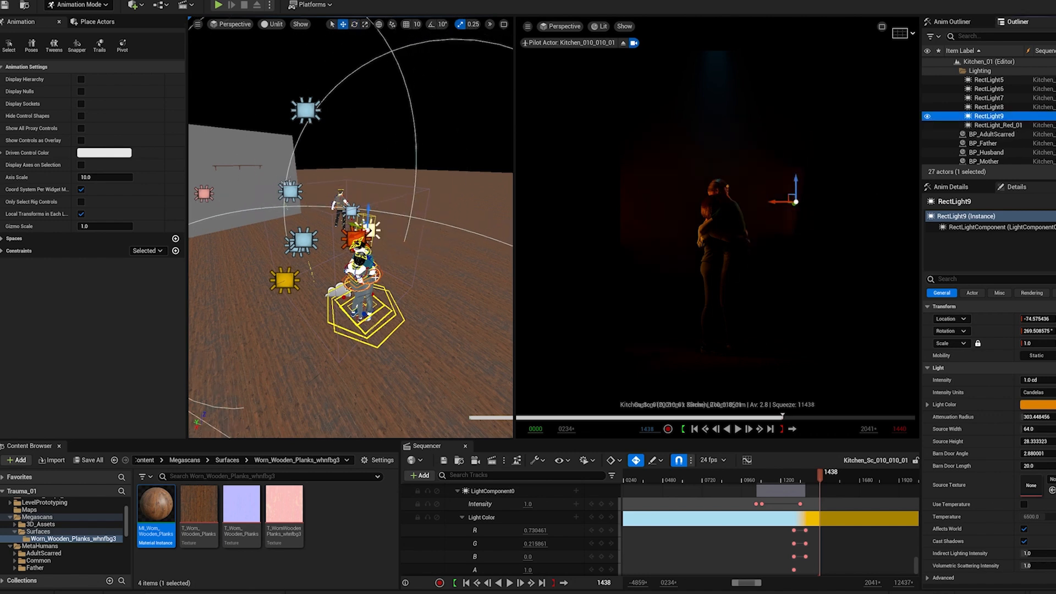
# - Duplicate the light as RectLight9 and play the sequence to review the colour shift
pyautogui.rightClick(963, 116)
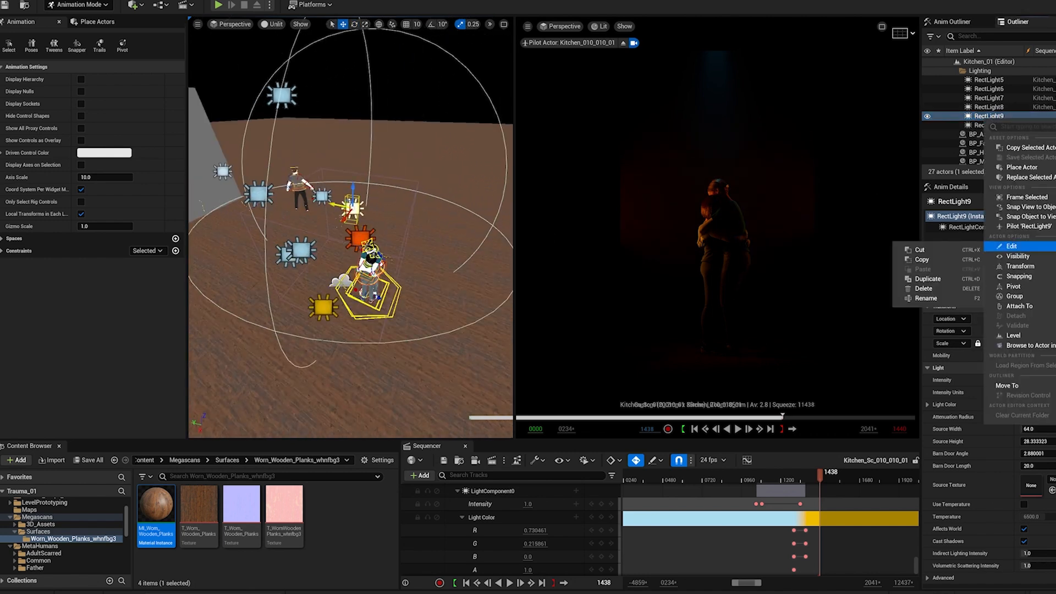
pyautogui.click(736, 429)
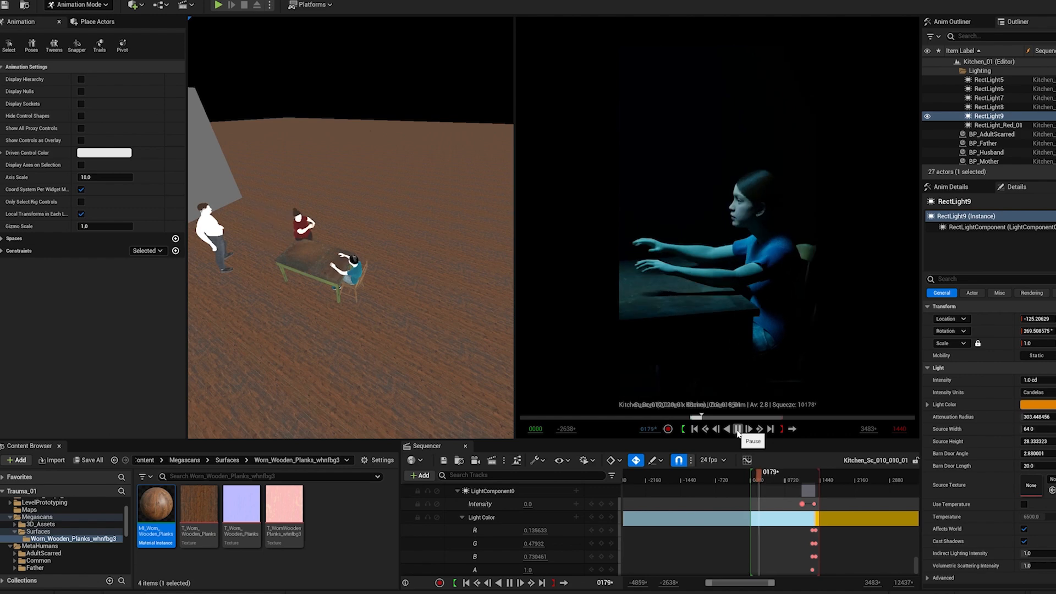